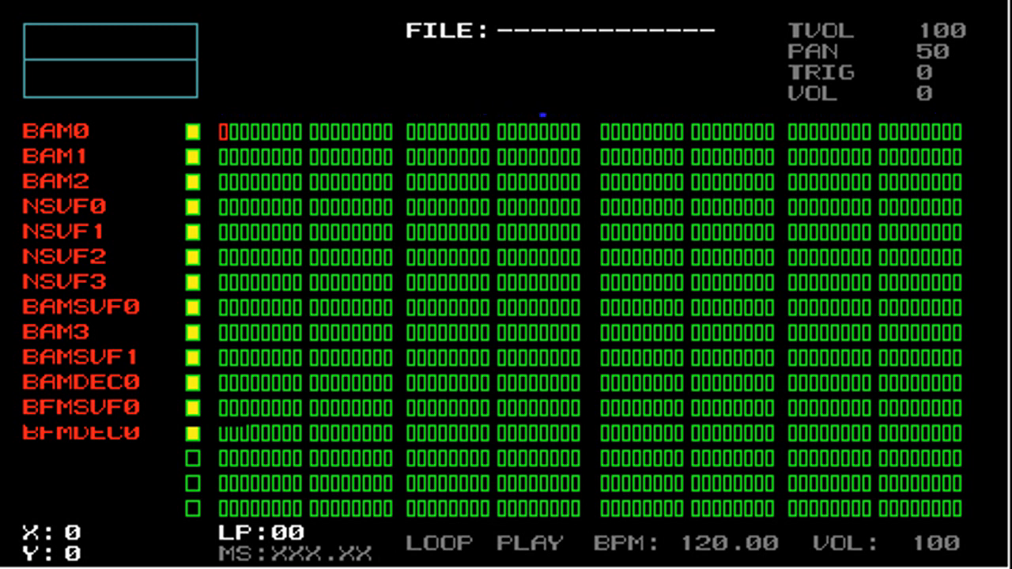
{"action": "mouse_move", "coordinate": [935, 115]}
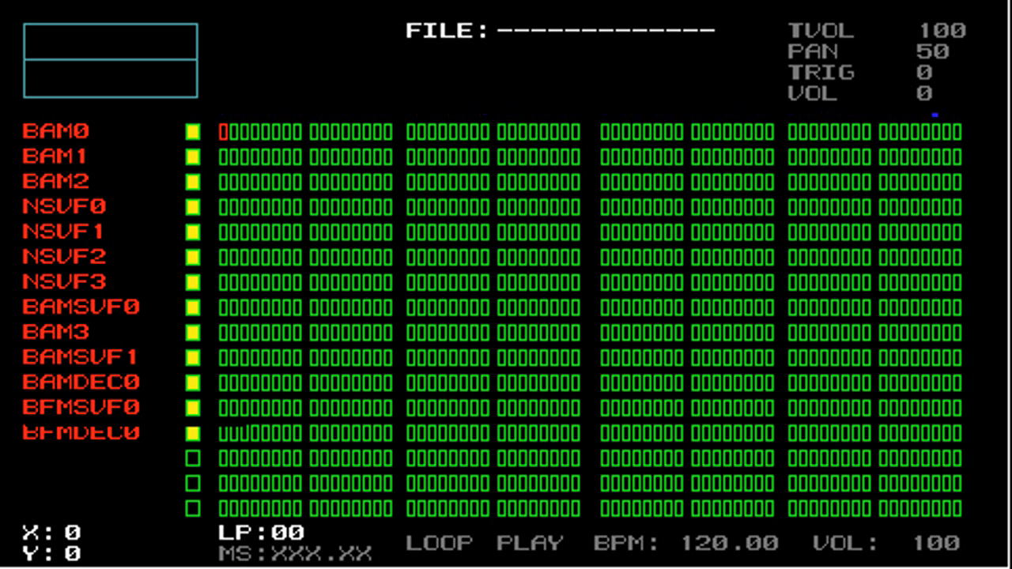